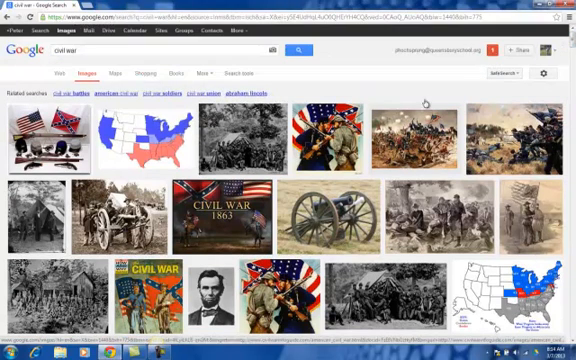
mouse_move(240, 140)
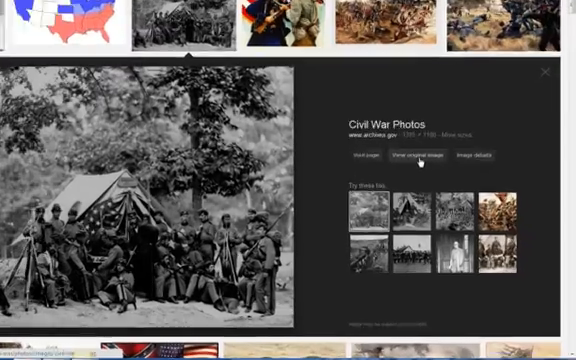
Step: Open the Union soldiers-at-tent photo full-size from archives.gov in its own tab
left_click(417, 157)
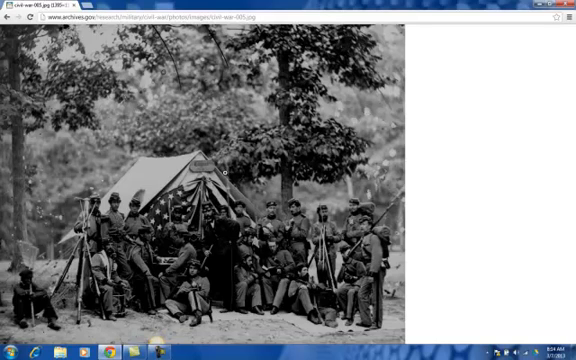
mouse_move(243, 131)
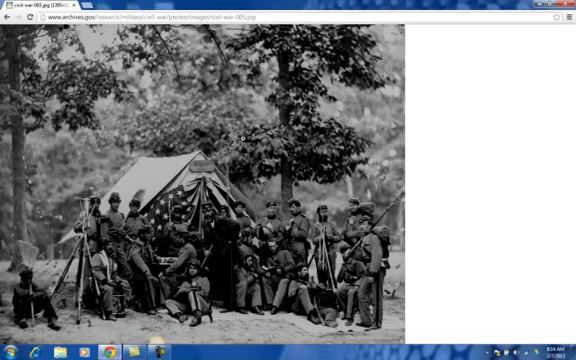
right_click(245, 132)
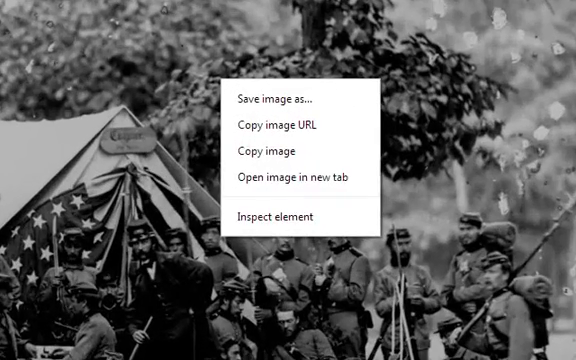
left_click(300, 183)
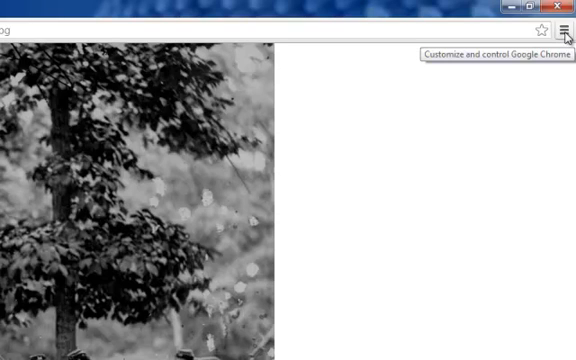
Step: Open the Chrome Web Store extensions gallery via 'Get more extensions' at the bottom of the Extensions list
left_click(564, 29)
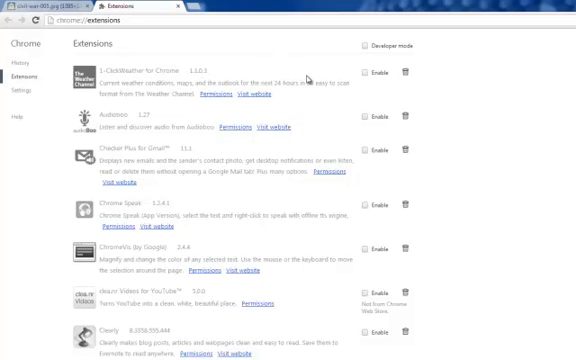
scroll("down", 3)
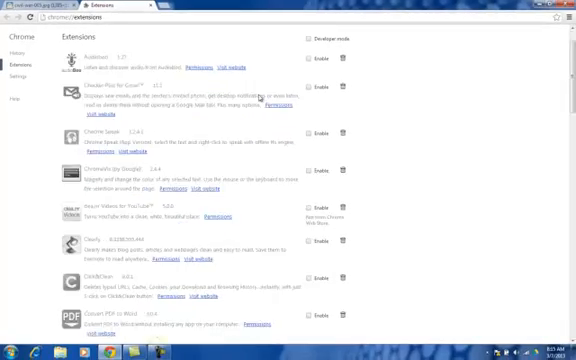
scroll("down", 3)
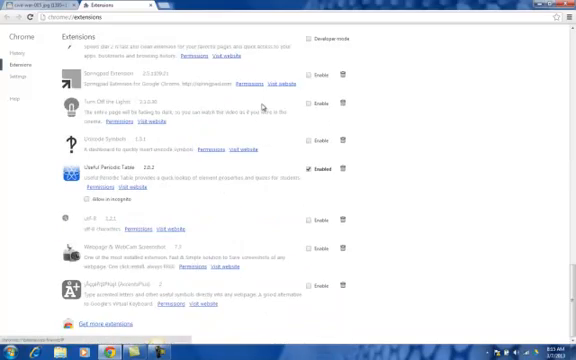
scroll("down", 3)
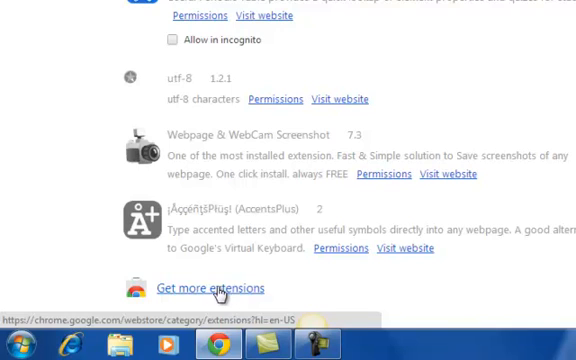
left_click(210, 288)
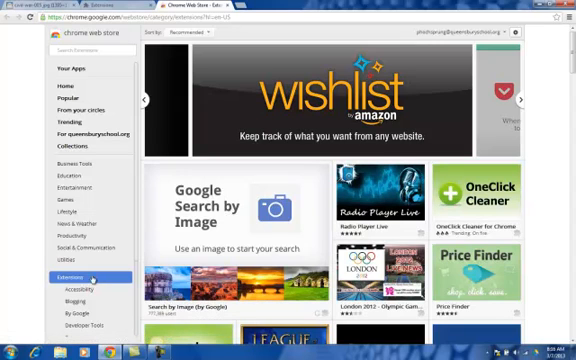
Step: Search the store for 'save to google drive', install that extension, and dismiss the notice
left_click(521, 100)
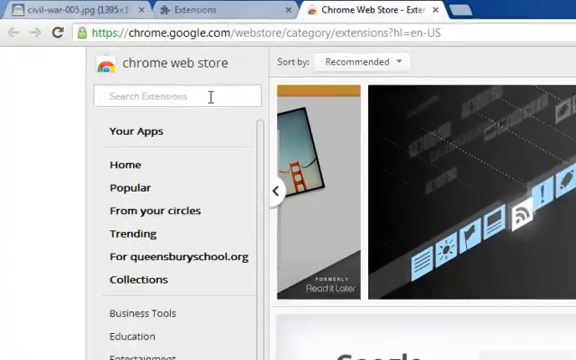
type("save to google drive")
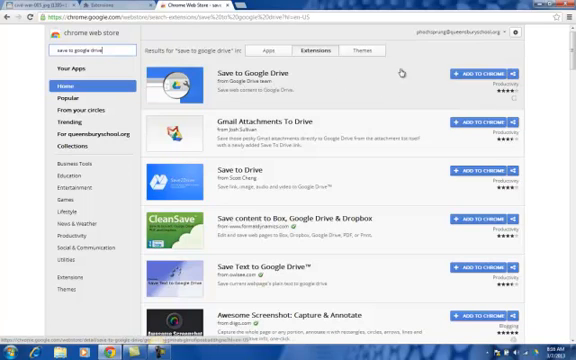
left_click(475, 74)
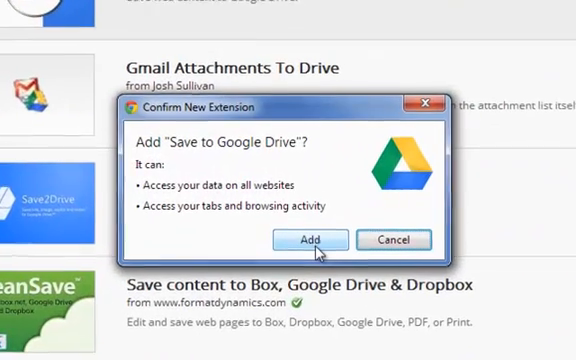
left_click(311, 239)
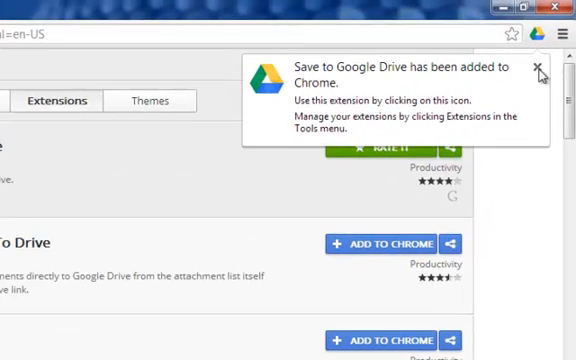
left_click(541, 64)
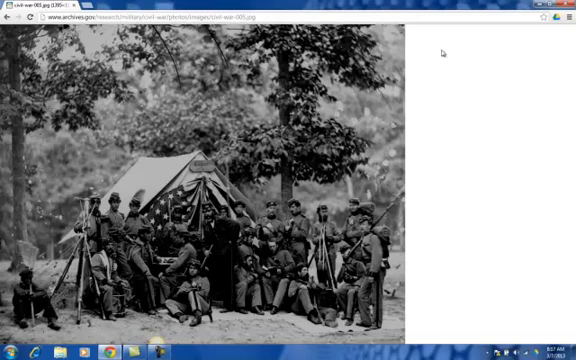
mouse_move(559, 25)
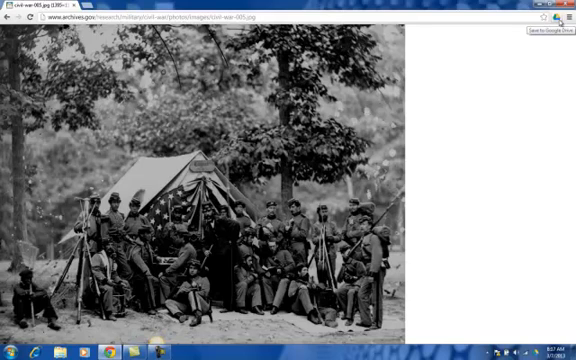
mouse_move(497, 234)
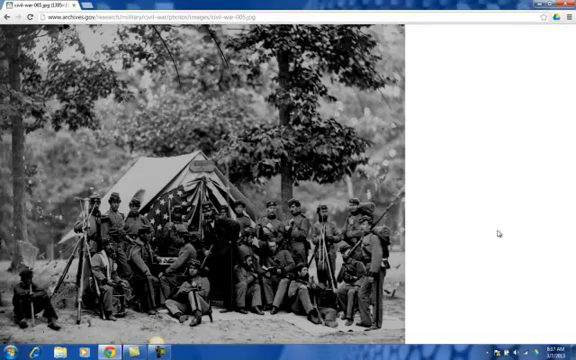
Step: Save the Civil War photo to Drive with the extension, granting account access
left_click(155, 6)
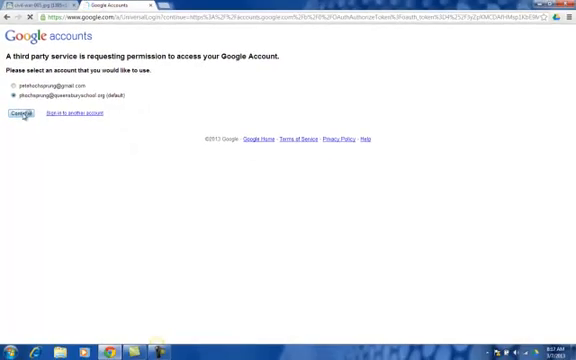
left_click(14, 116)
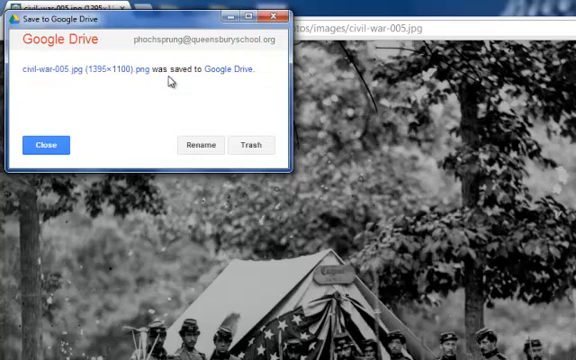
mouse_move(75, 140)
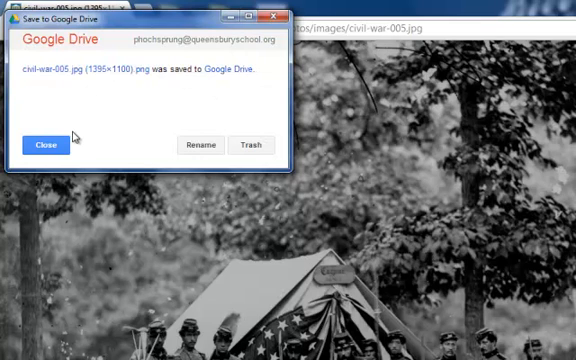
mouse_move(203, 145)
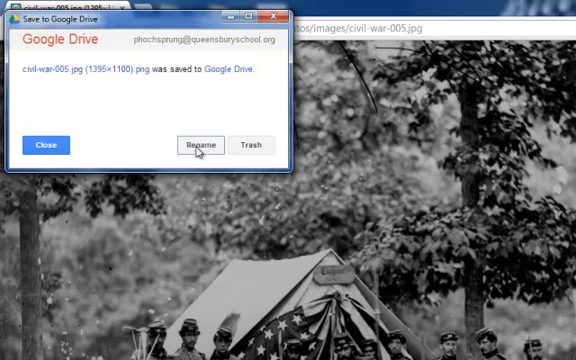
Step: Rename the saved photo from civil-war-005.jpg to 'Civil War Camp.png' and close the popup
left_click(206, 145)
type("Civil War Camp.png")
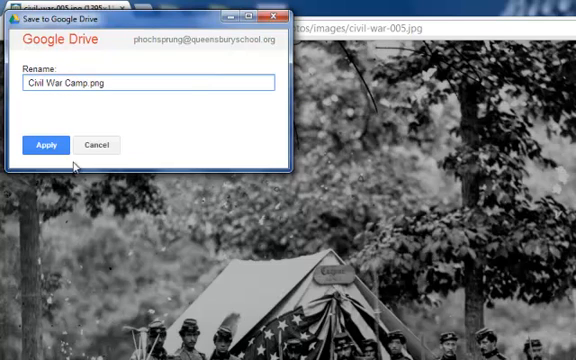
left_click(46, 145)
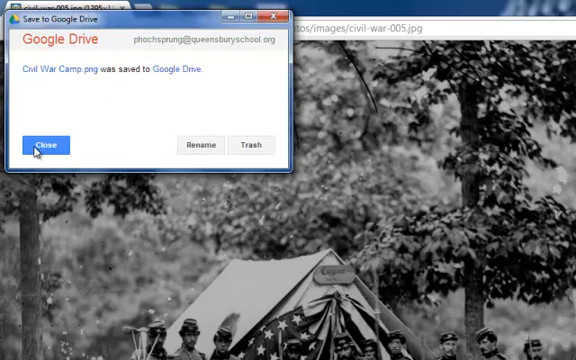
mouse_move(163, 98)
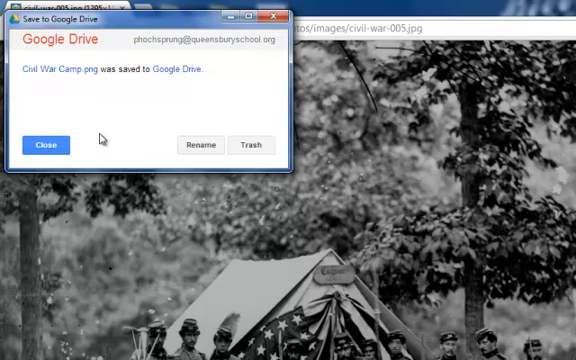
mouse_move(222, 137)
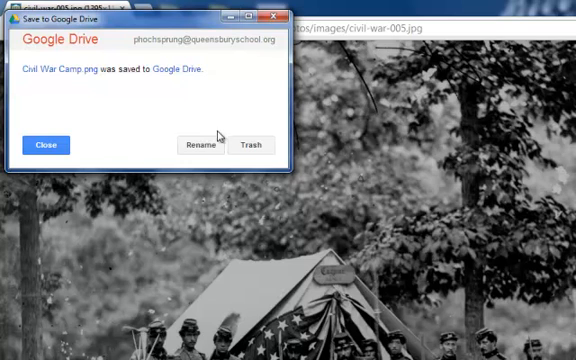
left_click(45, 145)
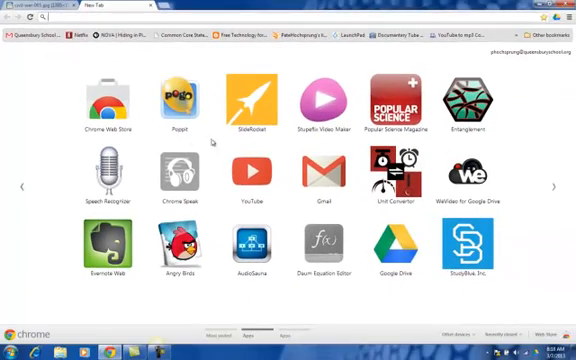
Step: Open Google Drive's Recent list, search 'war', and open Civil War Camp.png
left_click(405, 240)
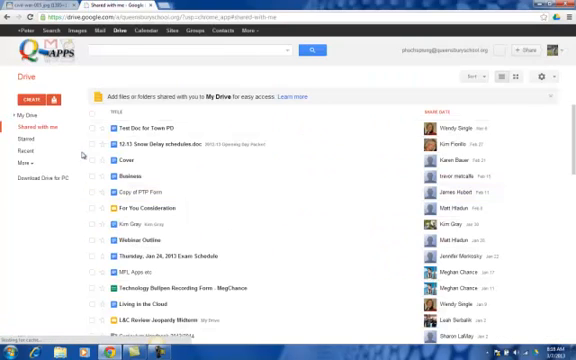
left_click(35, 152)
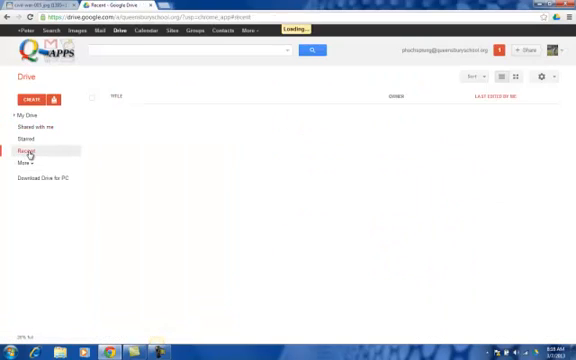
left_click(33, 151)
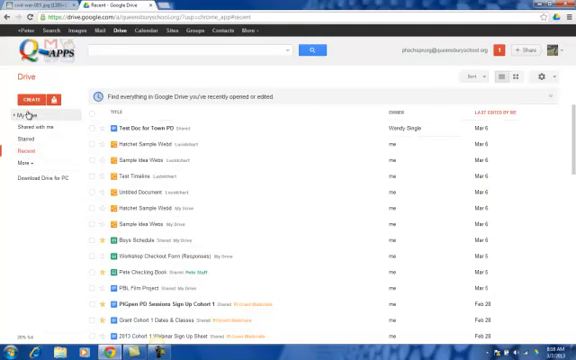
left_click(190, 50)
type("civil")
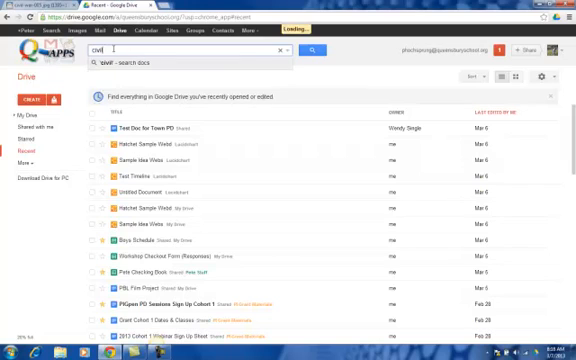
type("war")
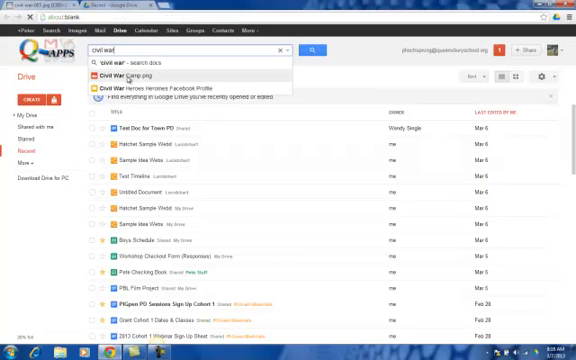
left_click(141, 78)
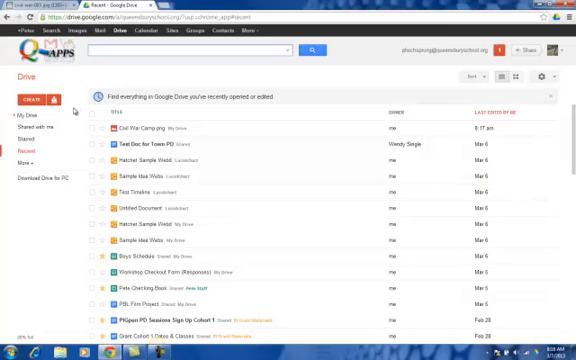
Step: Create a new Google Doc and choose the Civil War camp photo from Drive as an inserted image
left_click(33, 98)
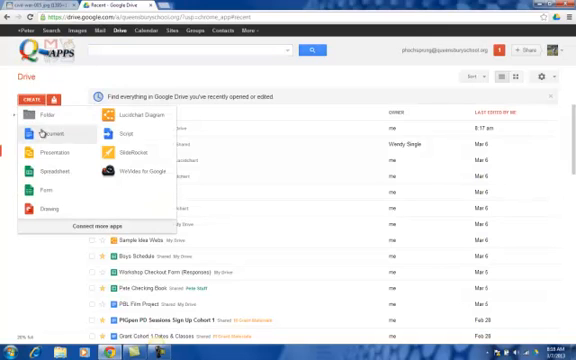
left_click(49, 131)
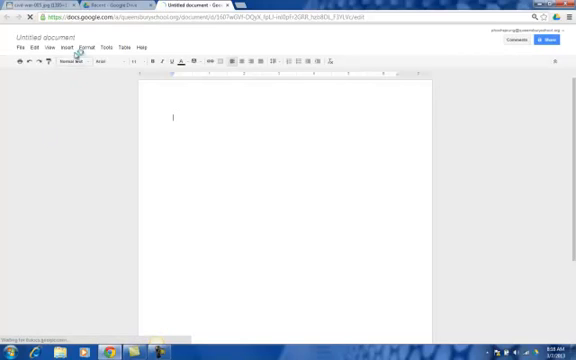
left_click(67, 46)
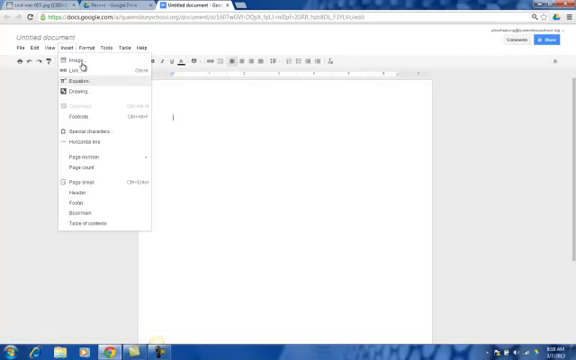
left_click(76, 64)
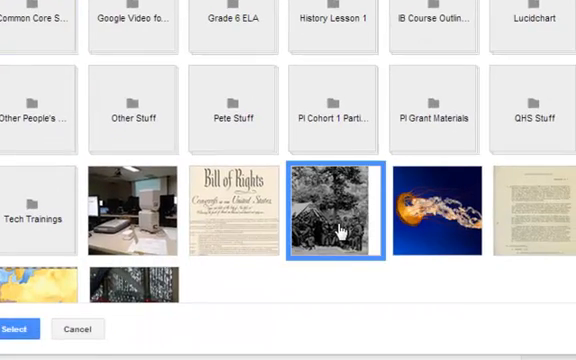
left_click(19, 329)
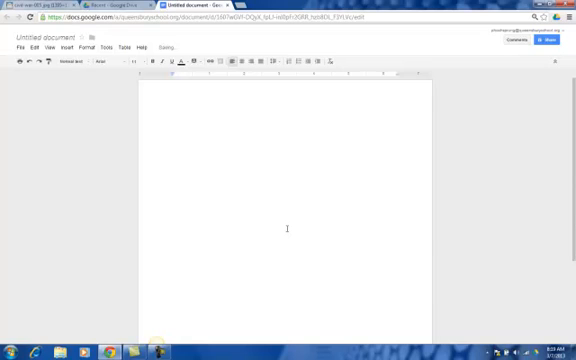